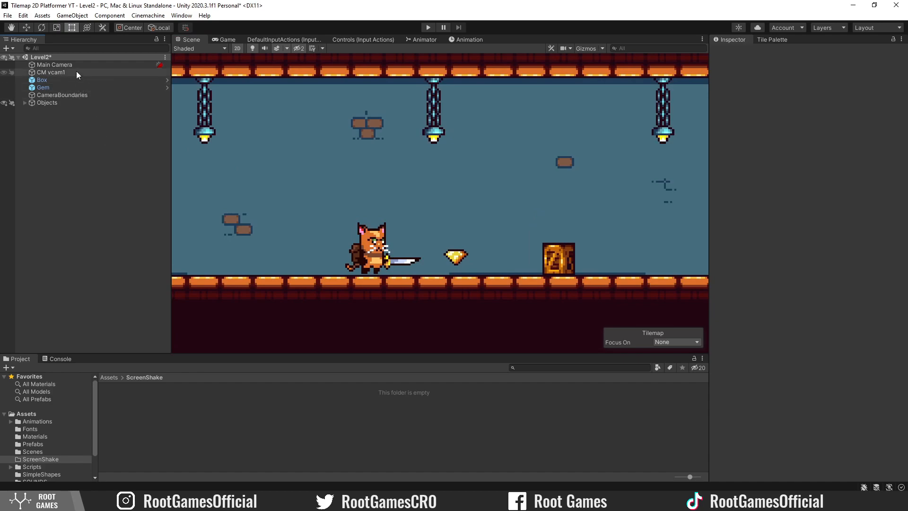
Step: Add a CinemachineImpulseListener extension to the CM vcam1 virtual camera
left_click(50, 71)
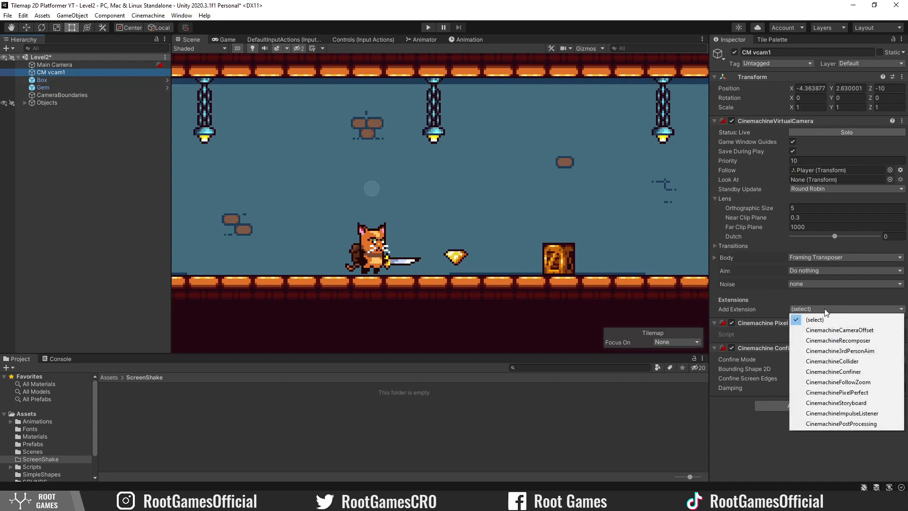
mouse_move(827, 324)
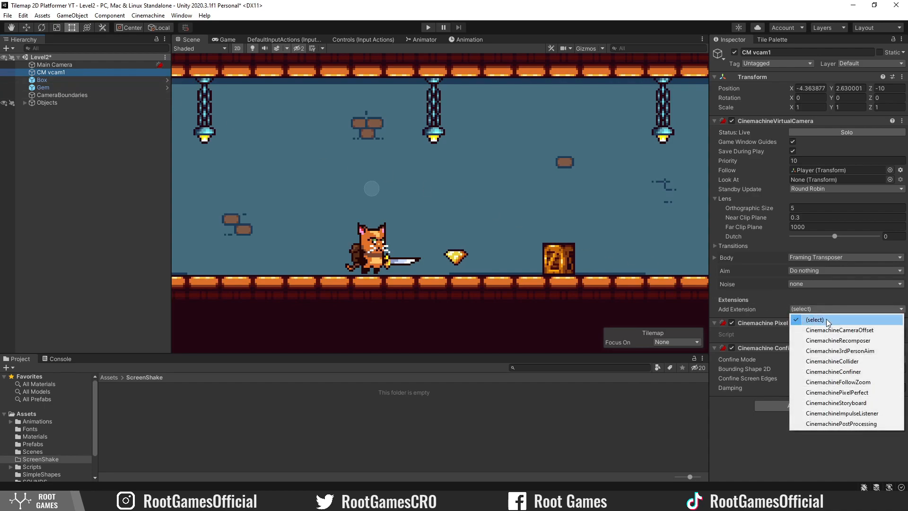
mouse_move(848, 414)
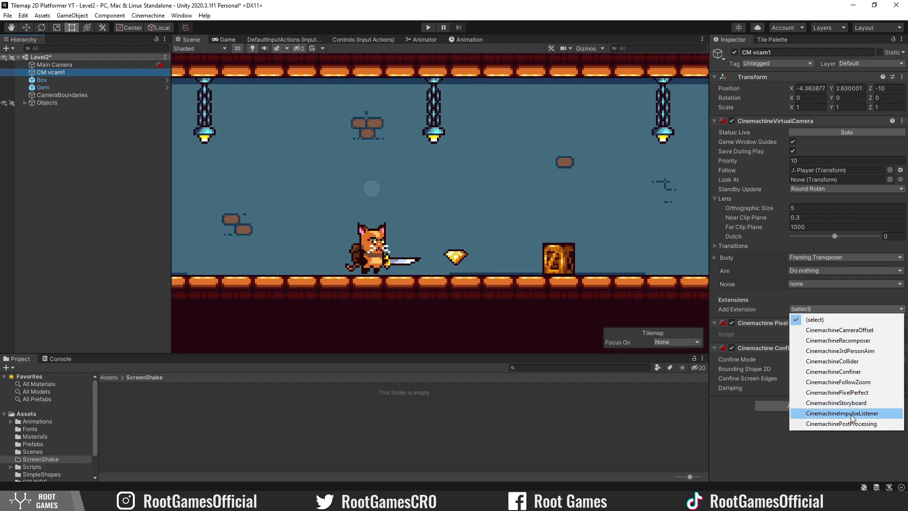
left_click(845, 414)
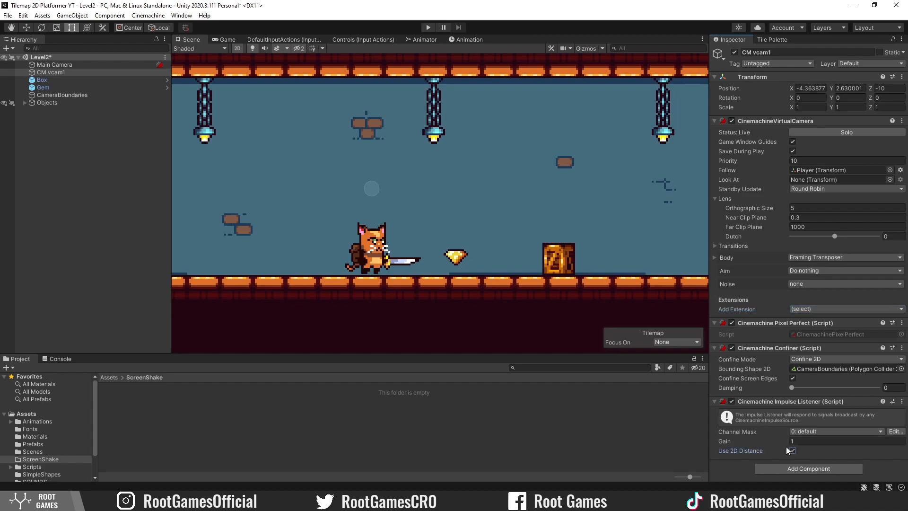
Step: Add a Cinemachine Collision Impulse Source component to the Gem object
left_click(42, 87)
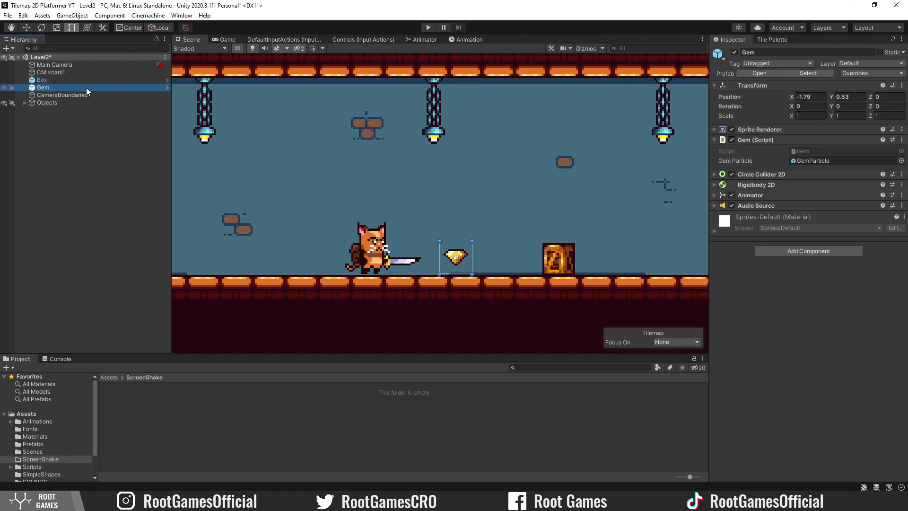
left_click(808, 250)
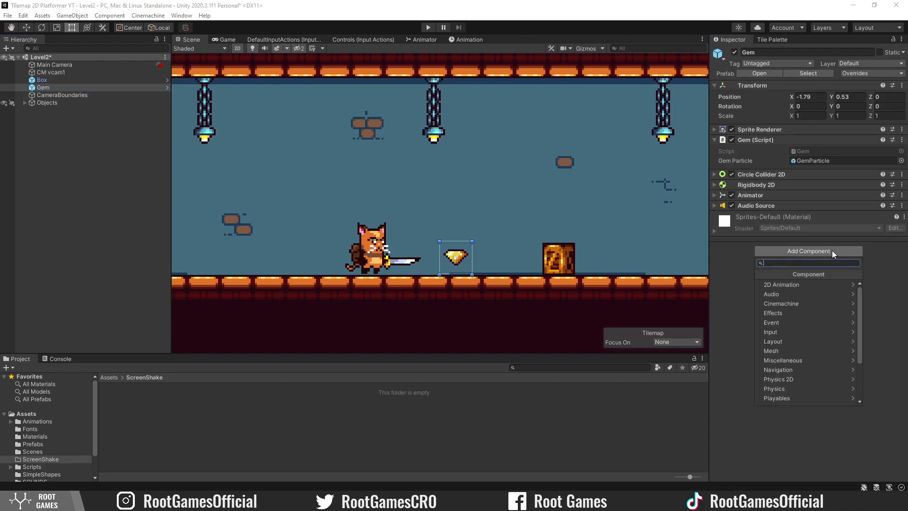
type("cinemachine im")
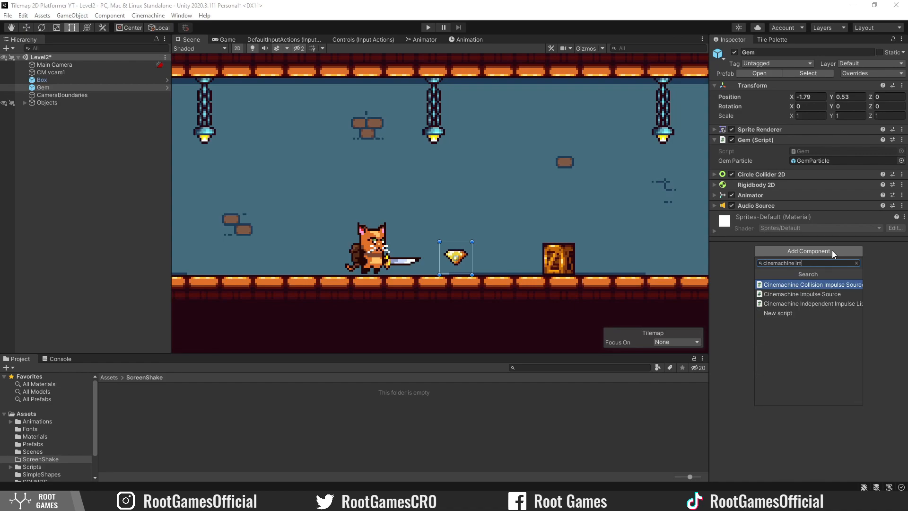
mouse_move(841, 290)
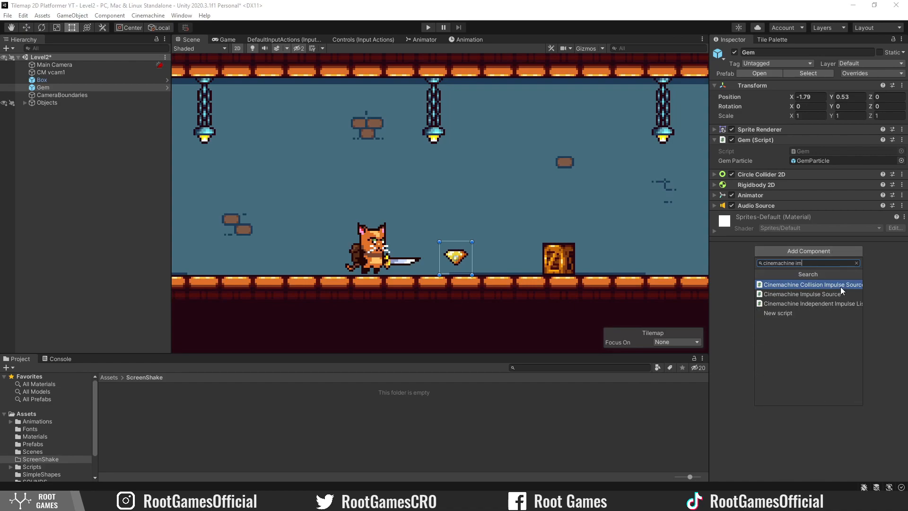
left_click(809, 284)
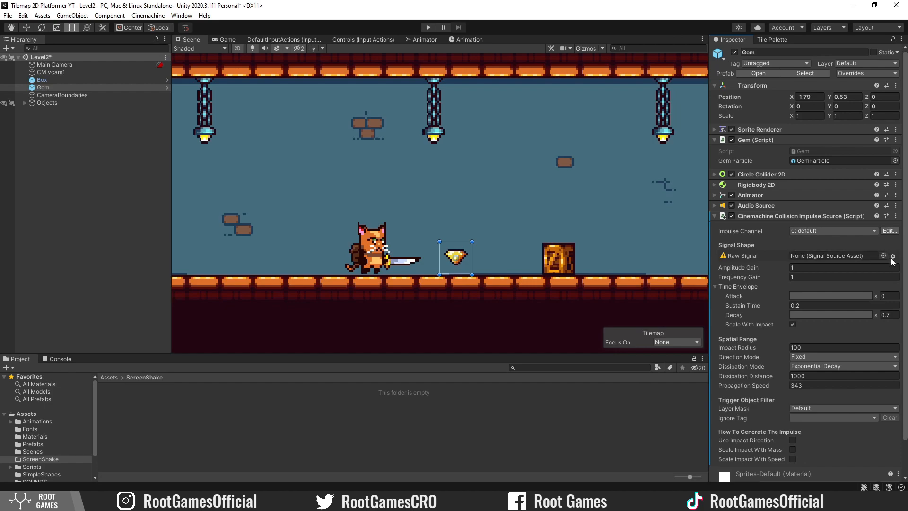
Step: Create a new noise settings asset named GemScreenShake as the Gem's raw signal
left_click(892, 256)
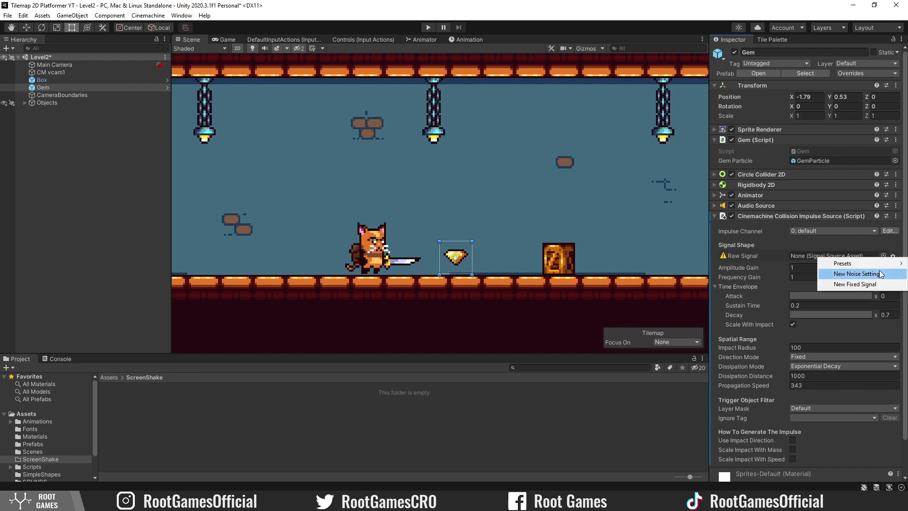
left_click(857, 274)
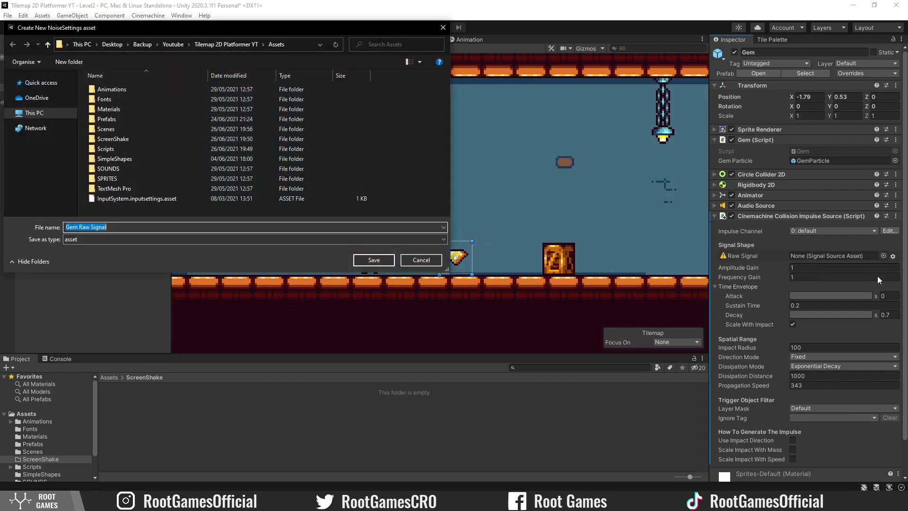
type("GemSc")
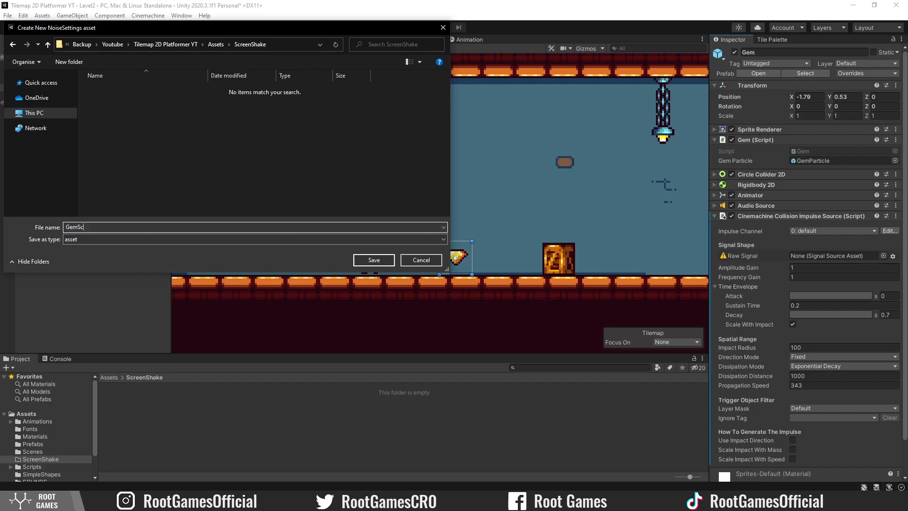
left_click(373, 259)
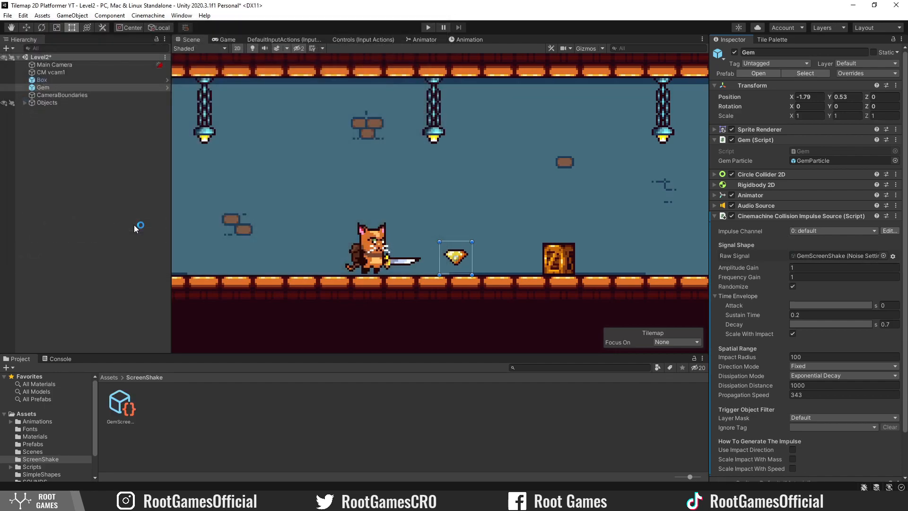
left_click(120, 403)
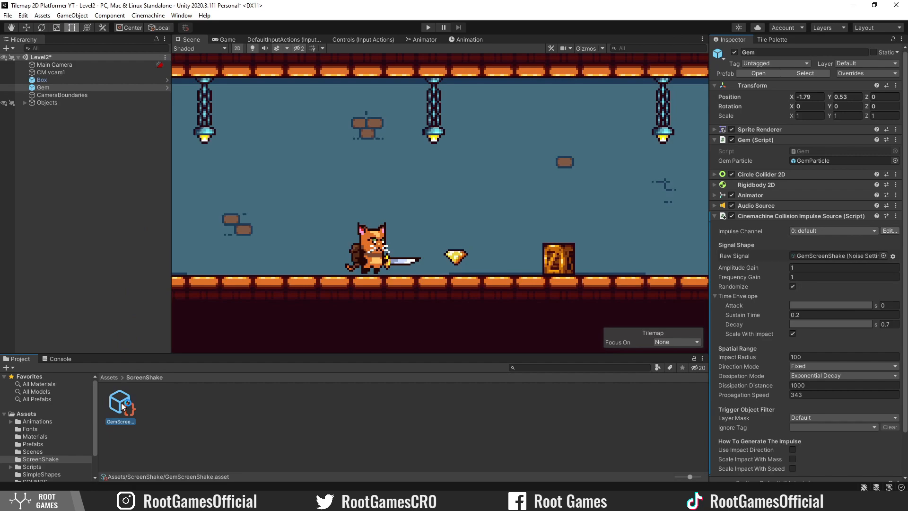
Step: Give GemScreenShake Position X waves 12/0.3 and 10/0.15, Position Y waves 15/0.1 and 10/0.2
left_click(120, 403)
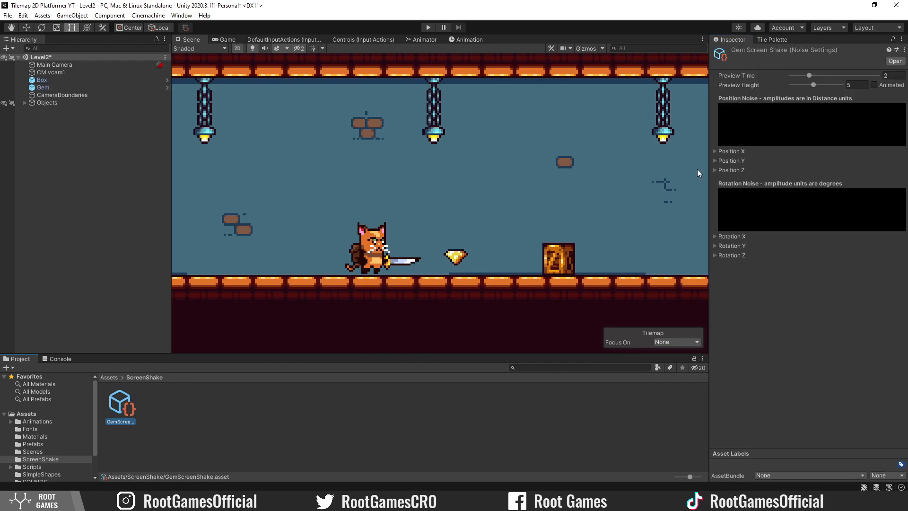
mouse_move(704, 158)
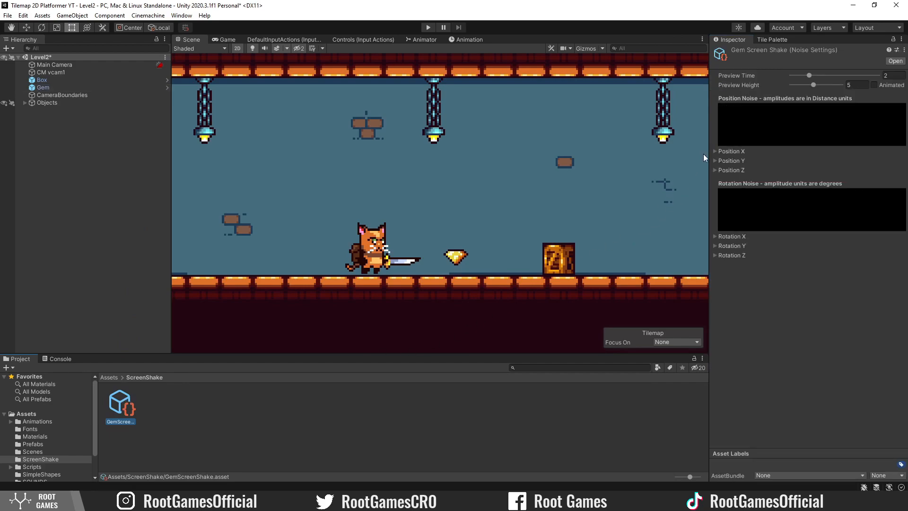
left_click(715, 152)
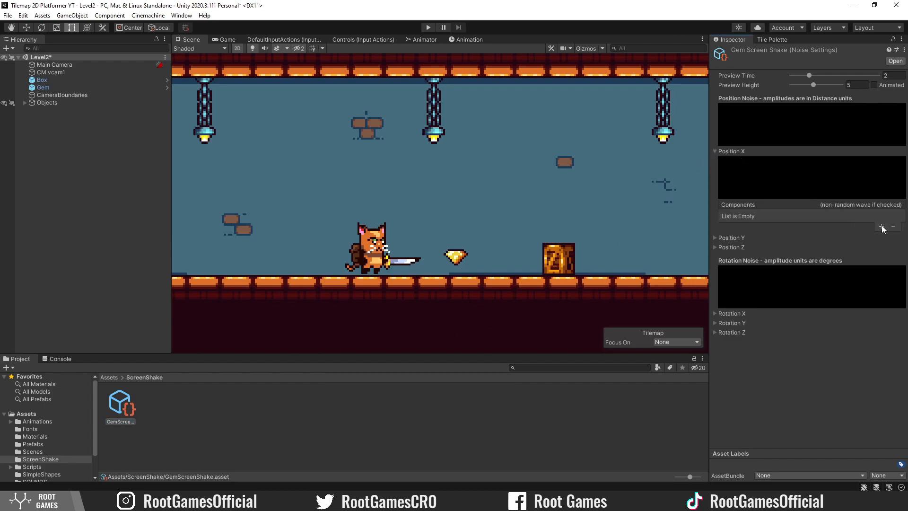
left_click(881, 227)
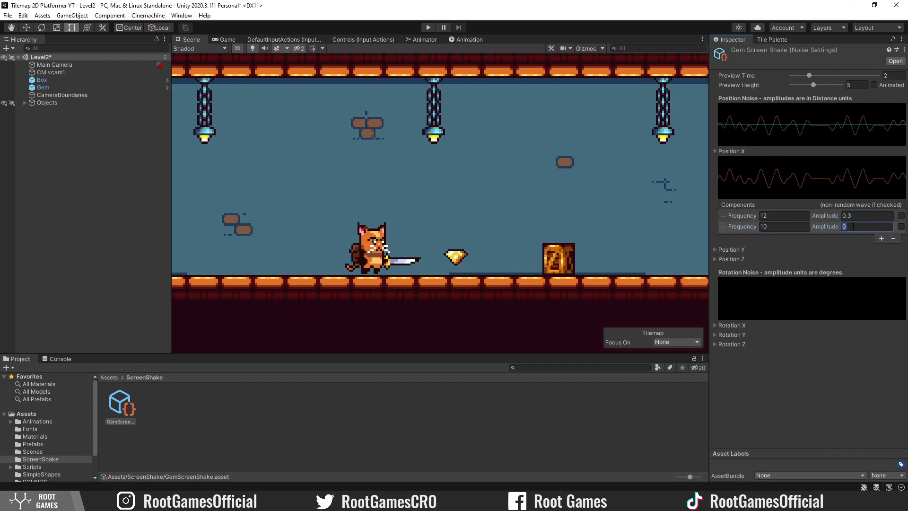
type("0.15")
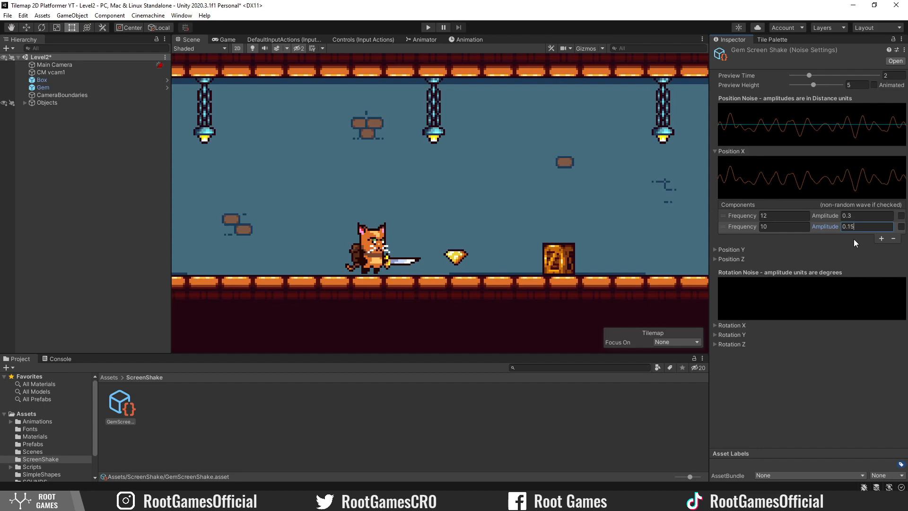
left_click(715, 249)
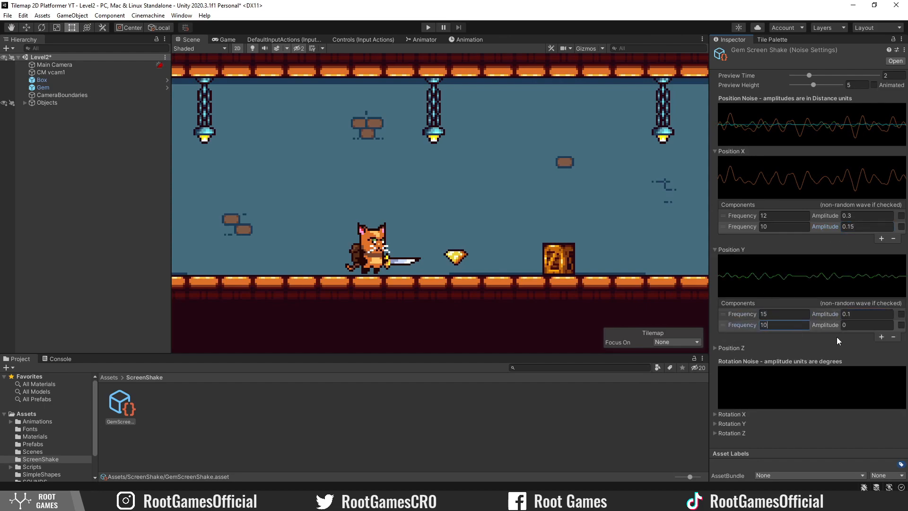
type("0.2")
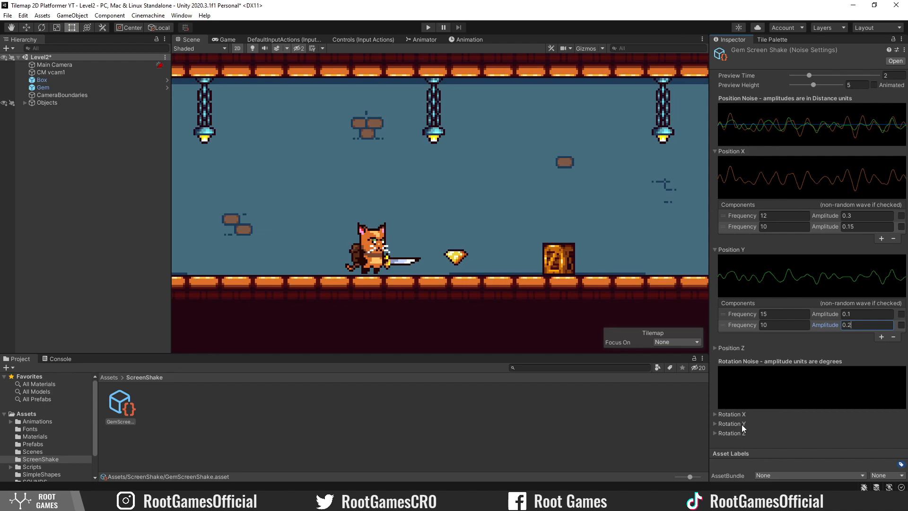
mouse_move(742, 425)
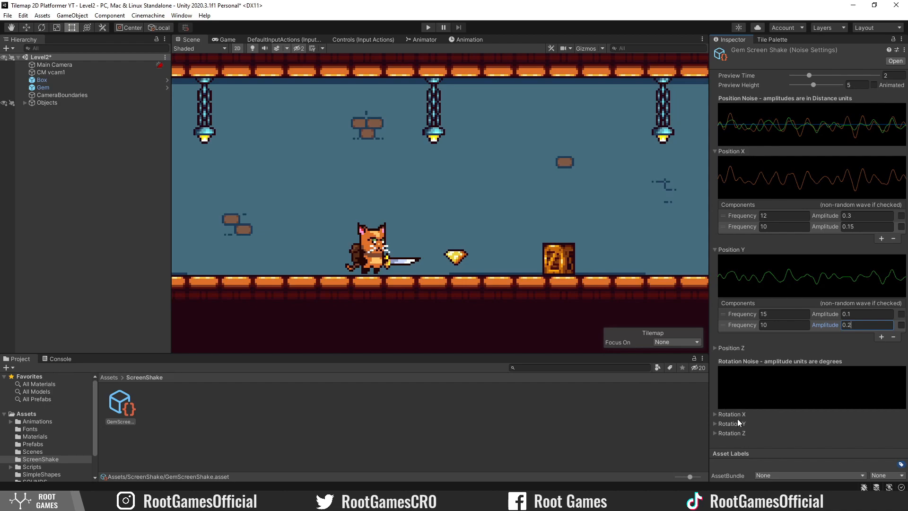
mouse_move(736, 422)
type("0.1")
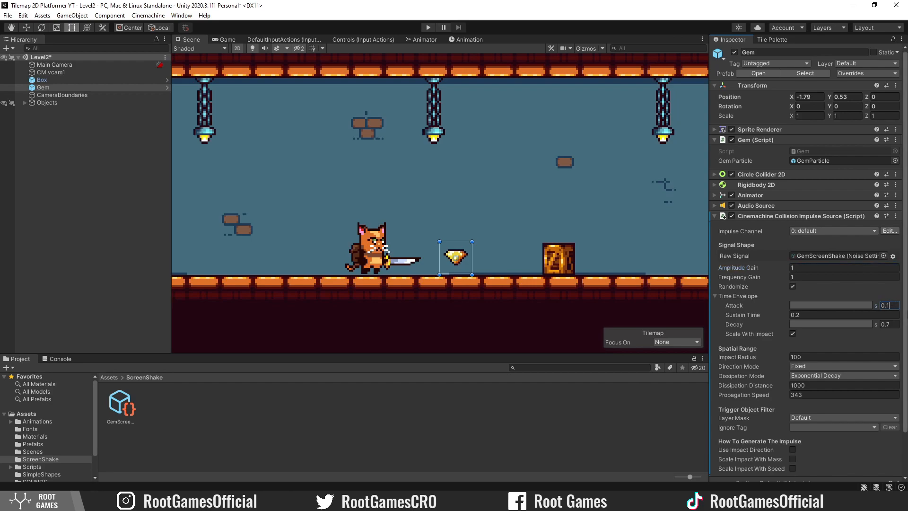
Step: Set the Gem impulse time envelope to attack 0.1, sustain 0.1, decay 0.1 and reshape the curve
left_click(830, 305)
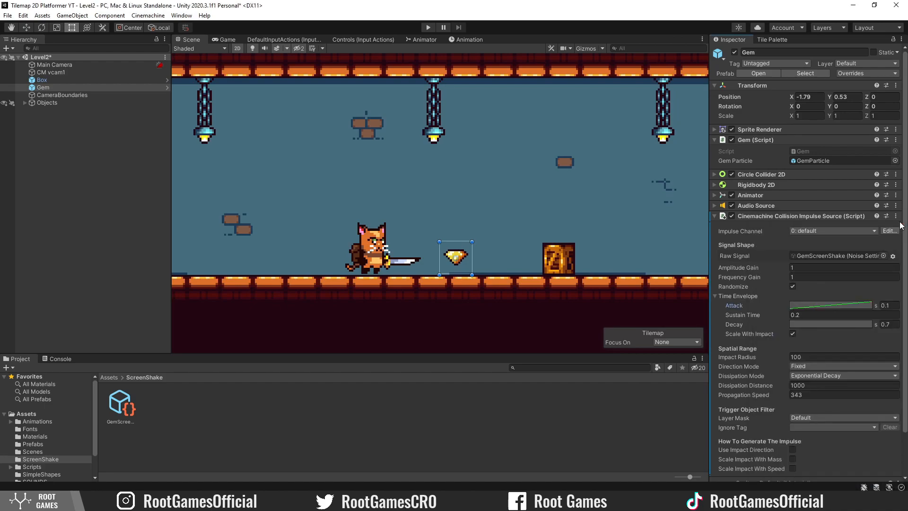
left_click(840, 315)
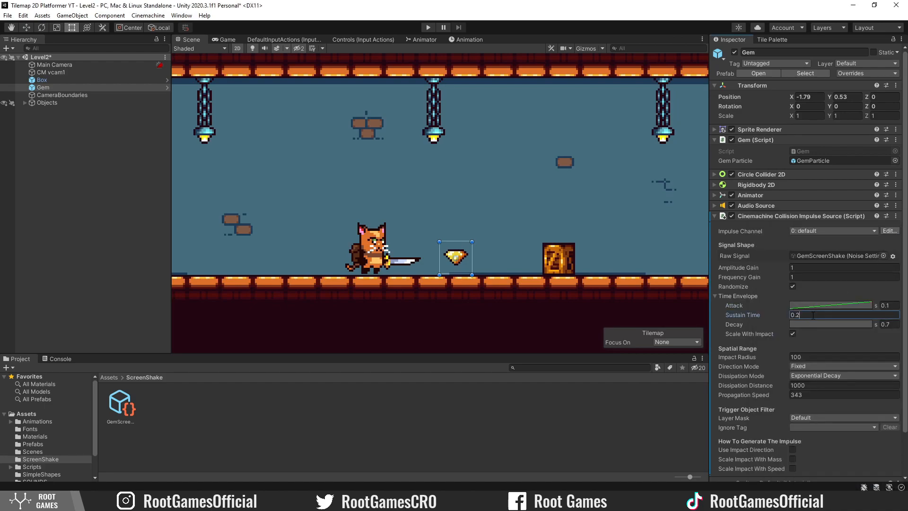
type("0.1")
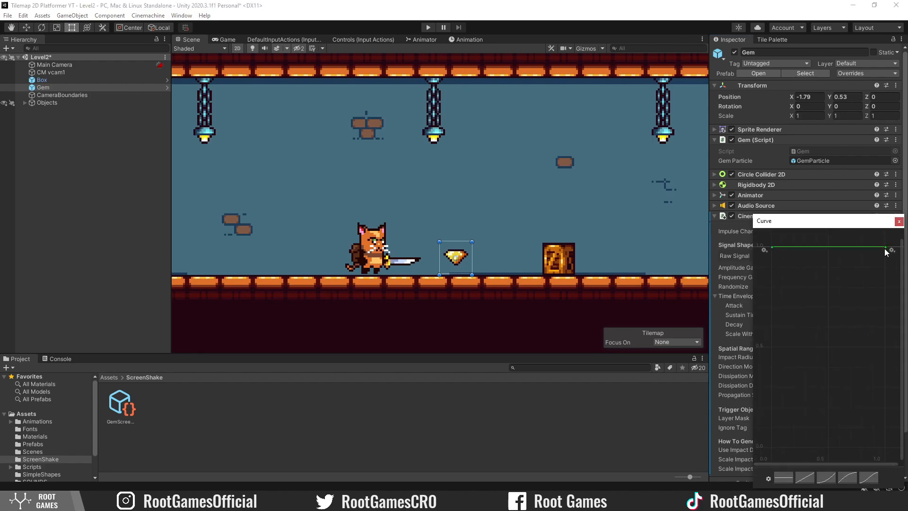
left_click_drag(885, 249, 886, 449)
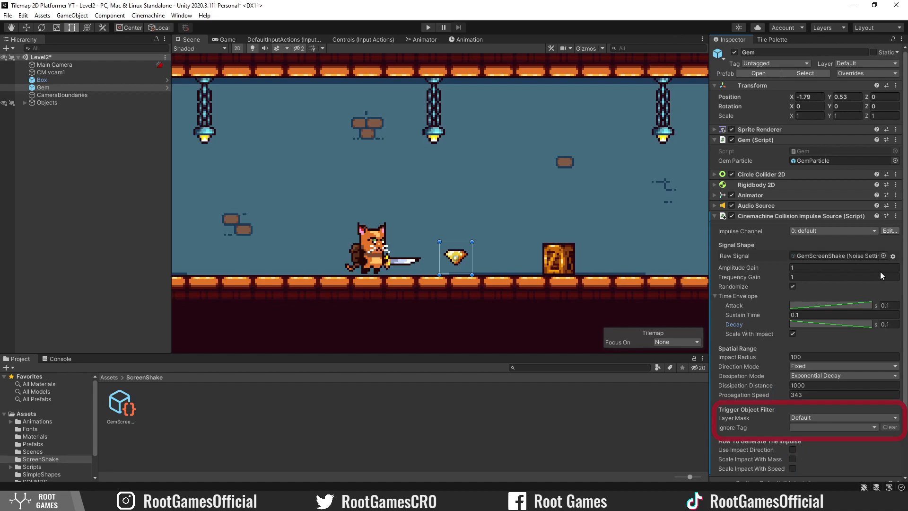
mouse_move(821, 420)
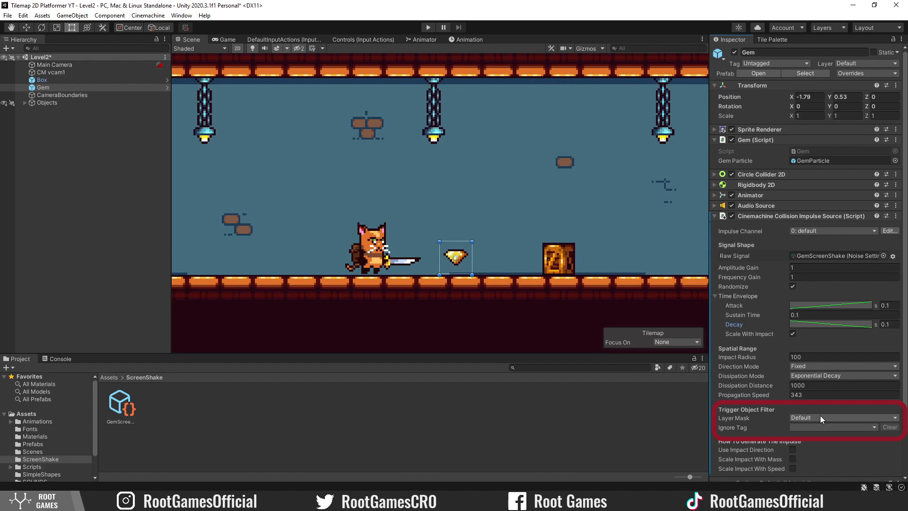
Step: Restrict the Gem impulse trigger layer mask to the Player layer only
left_click(843, 417)
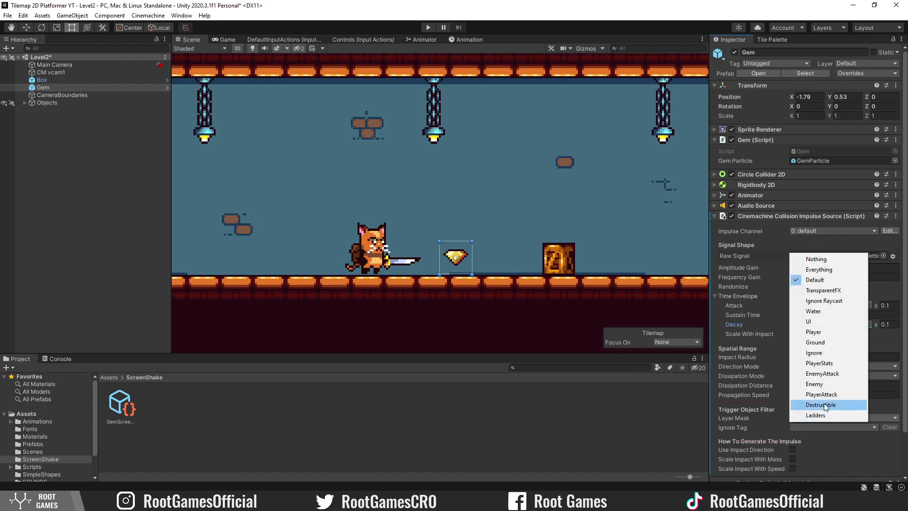
left_click(819, 404)
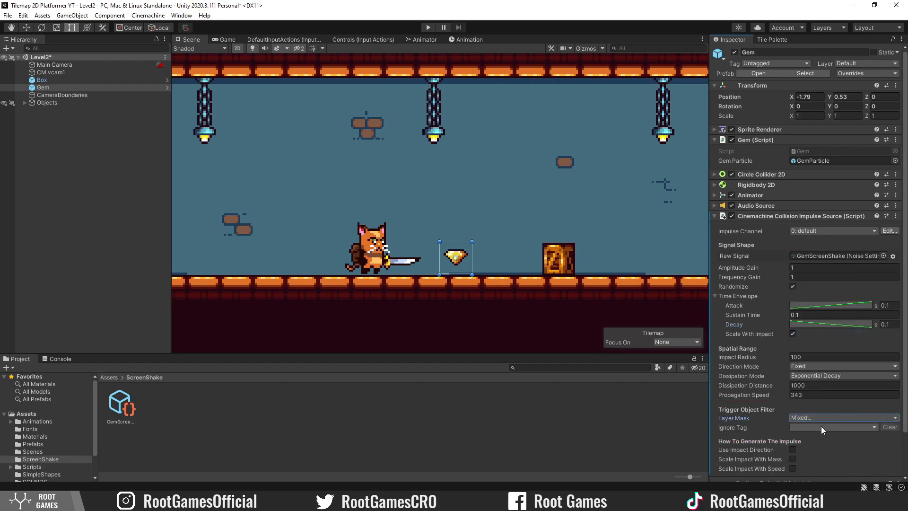
left_click(844, 417)
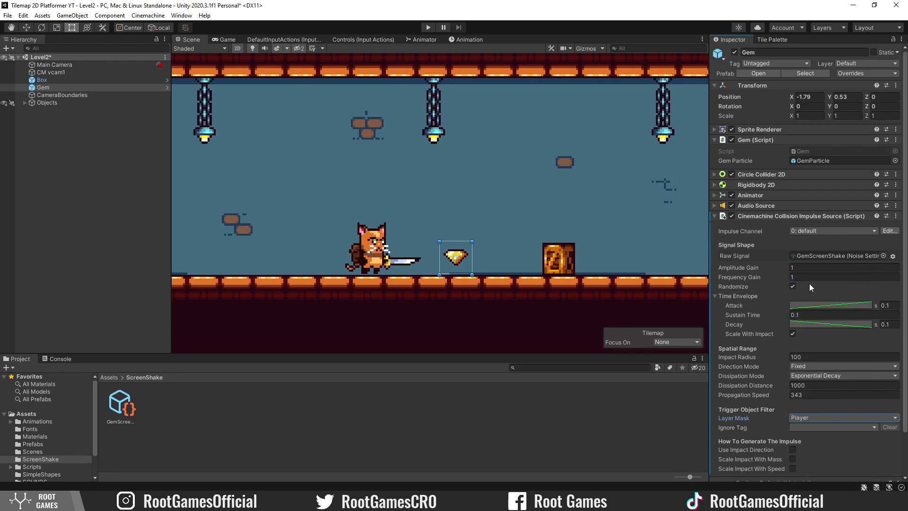
mouse_move(428, 27)
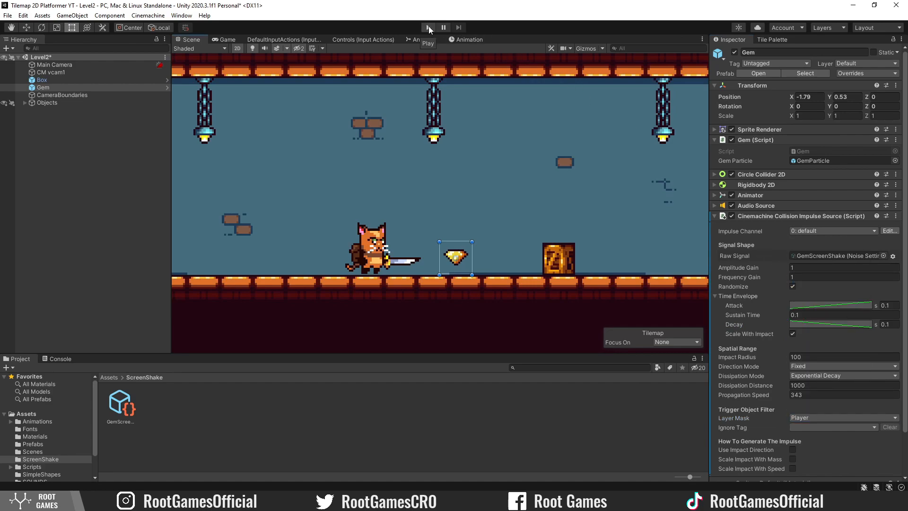
Step: Run the game to test the shake, then stop play mode
left_click(427, 28)
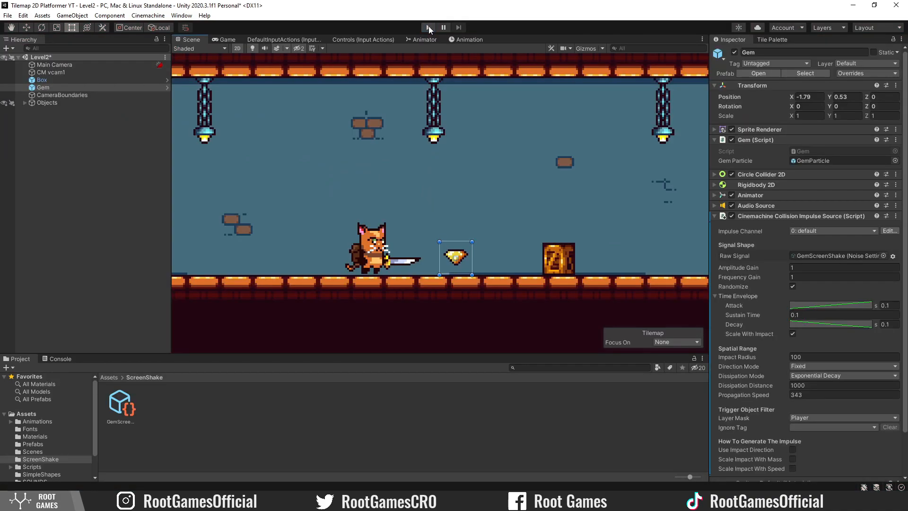
left_click(428, 27)
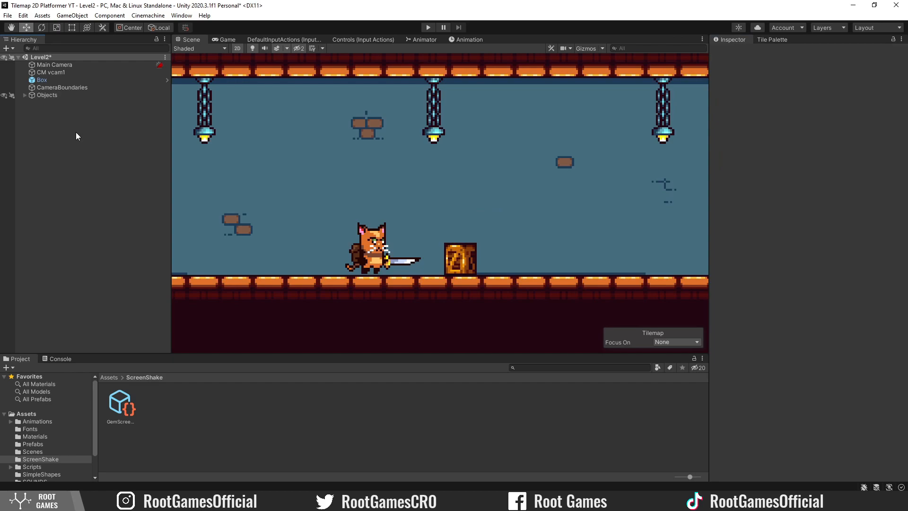
Step: Add a Cinemachine Impulse Source to the Box with GemScreenShake as its raw signal
left_click(41, 79)
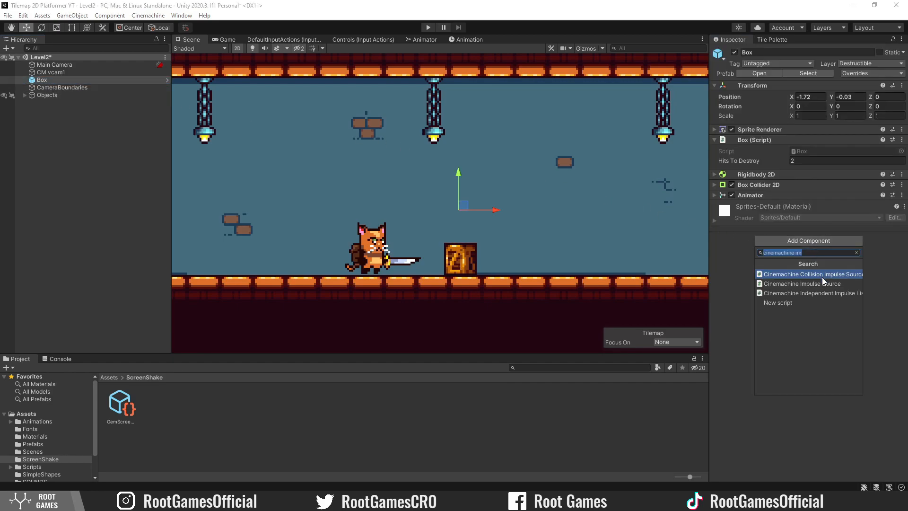
left_click(802, 283)
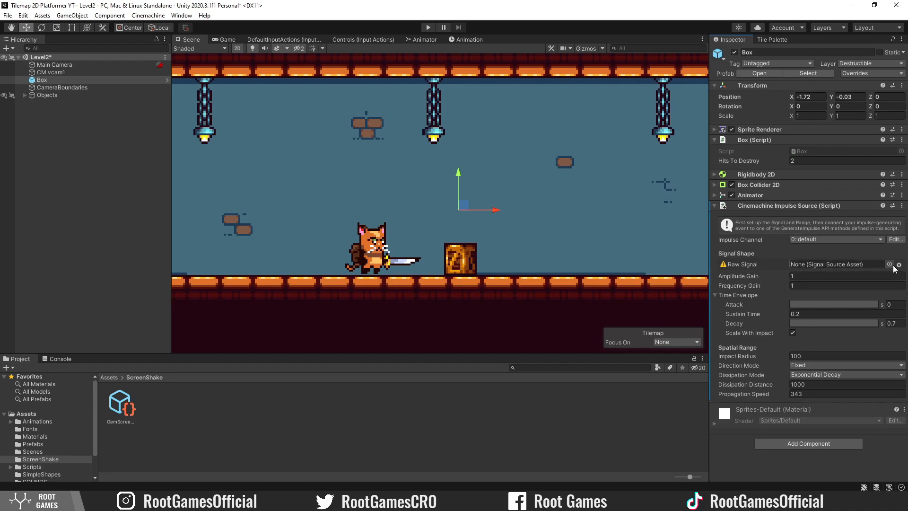
left_click(891, 264)
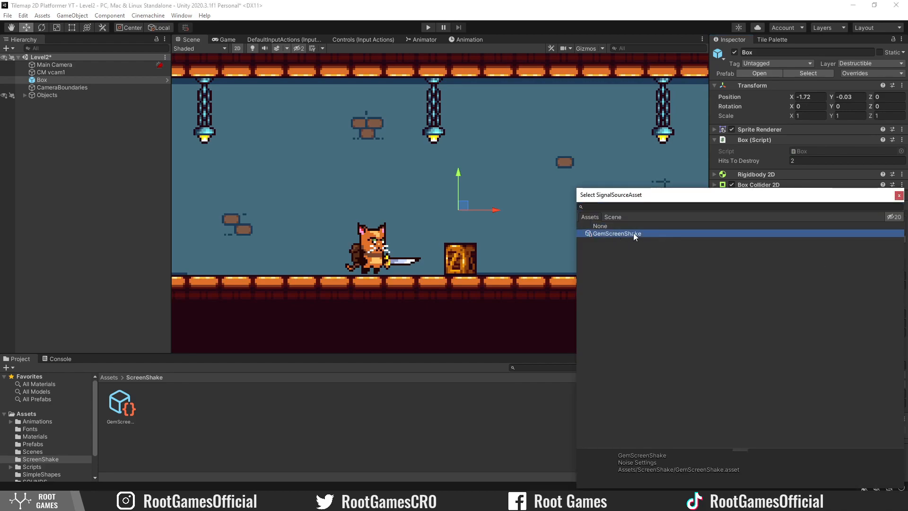
left_click(615, 234)
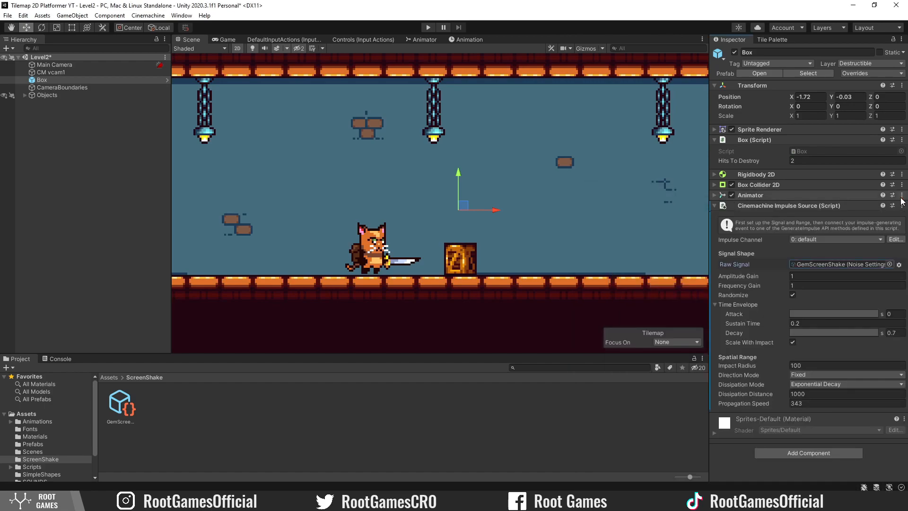
mouse_move(884, 307)
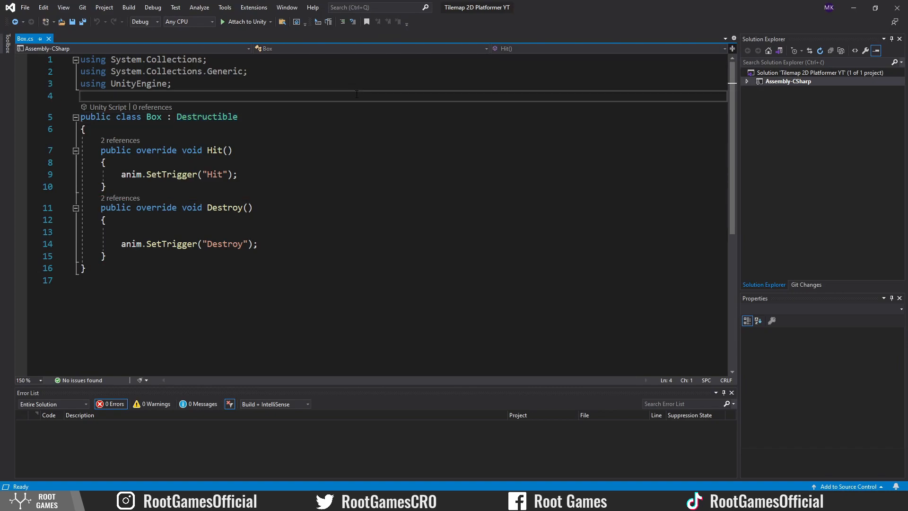
Step: Import Cinemachine in Box.cs and declare a CinemachineImpulseSource field
type("using Cinemachine;")
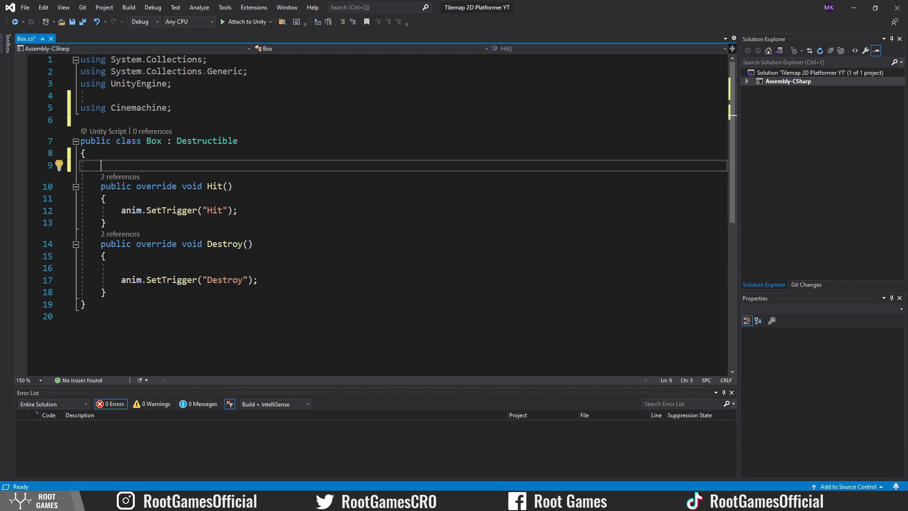
type("CinemachineImpulseSource impulse")
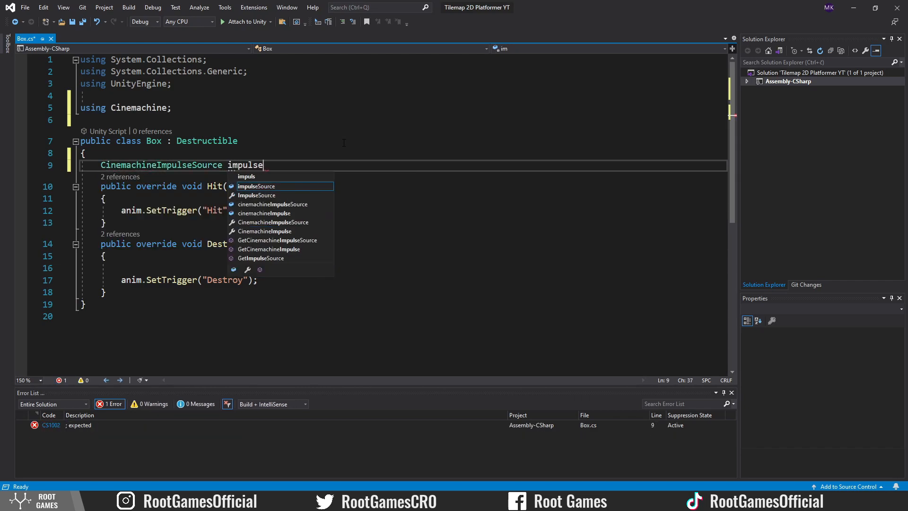
type("Source;")
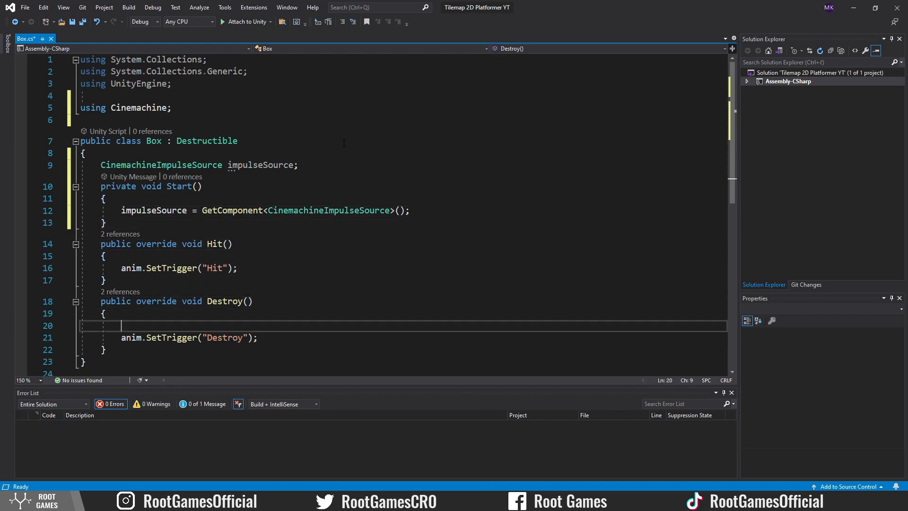
Step: Begin calling impulseSource.GenerateImpulse in the Box's Destroy method
type("impulseSource")
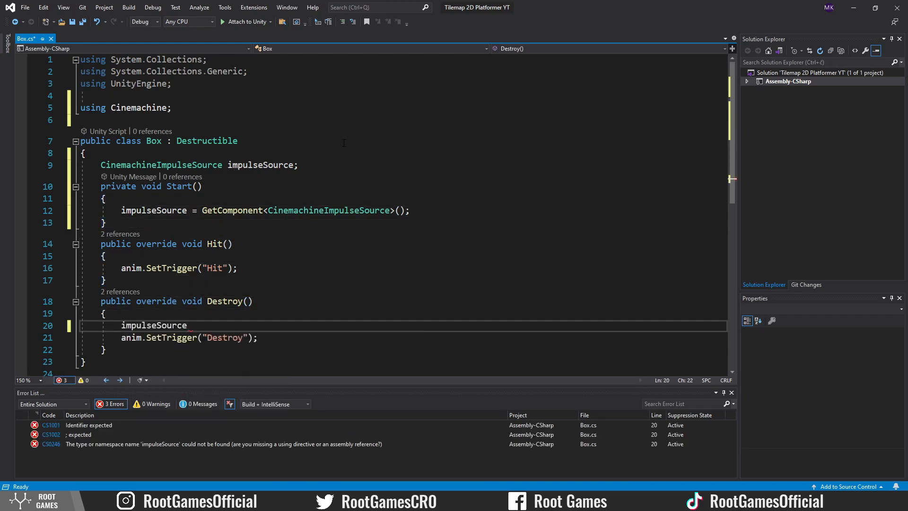
type(".generat")
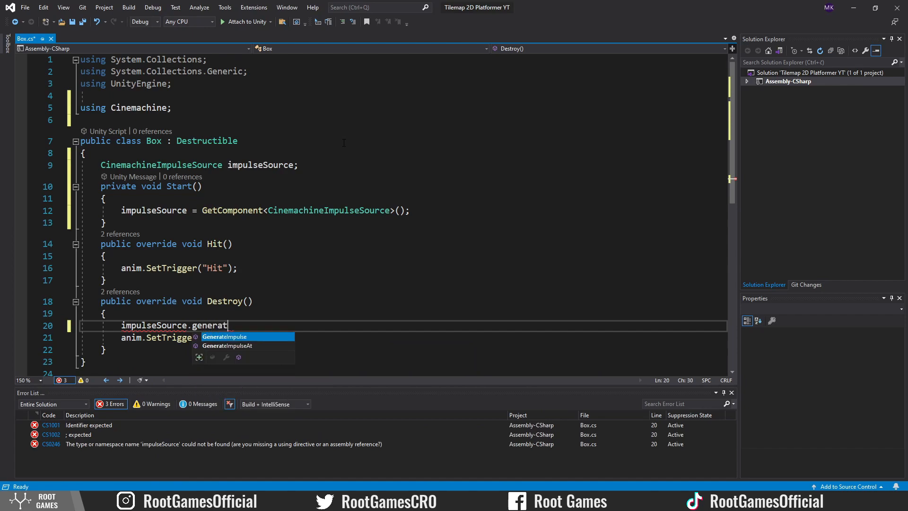
type("e")
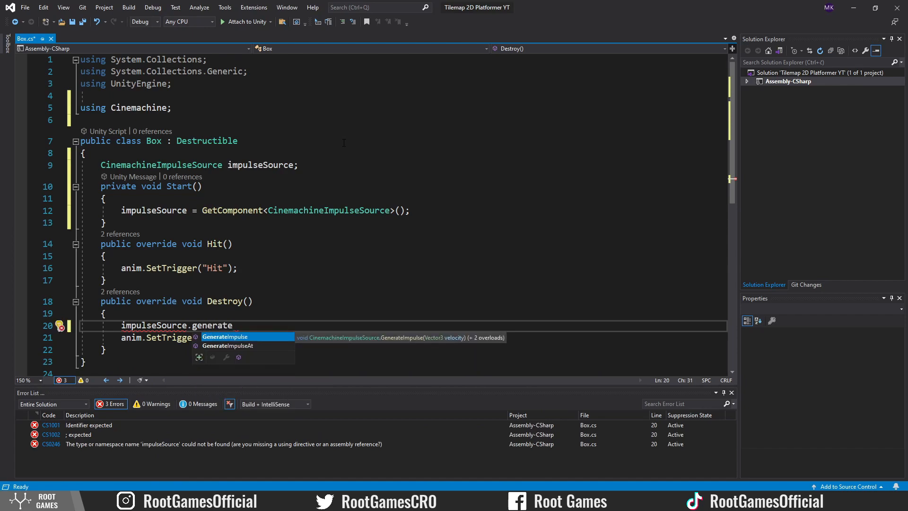